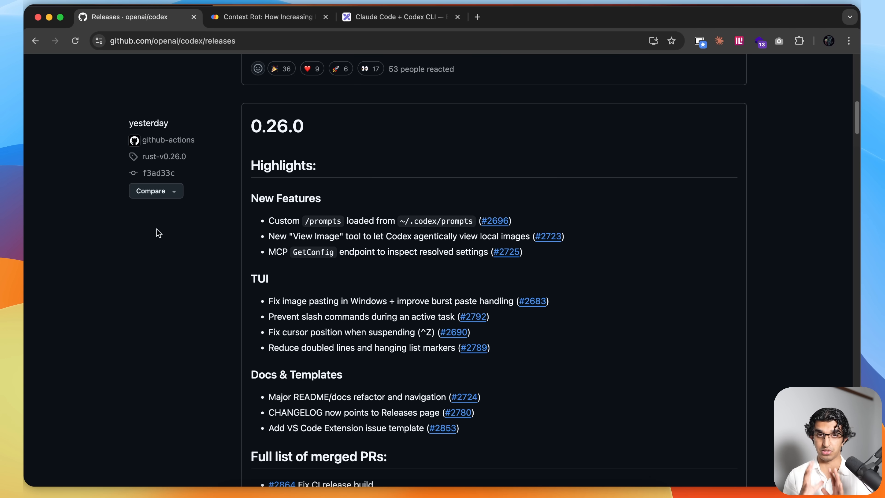
Scroll through the Codex 0.26.0 release notes, then switch to Chroma's Context Rot report
scroll(down, 3)
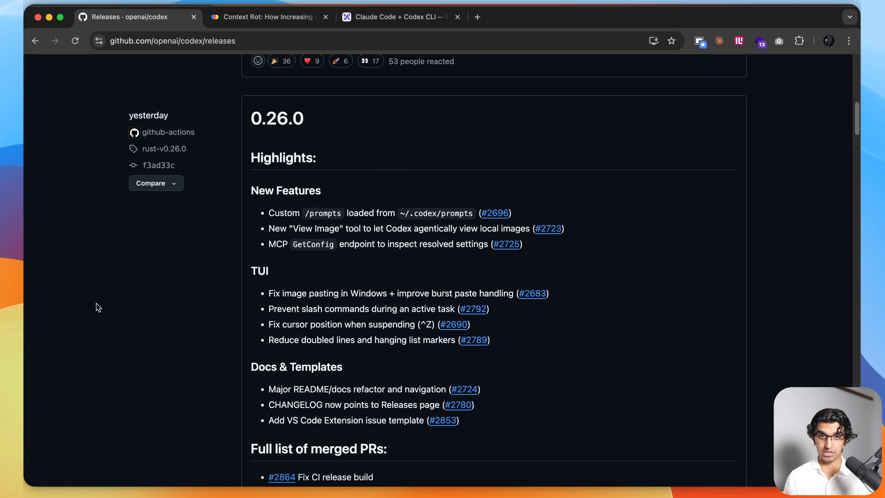
scroll(down, 3)
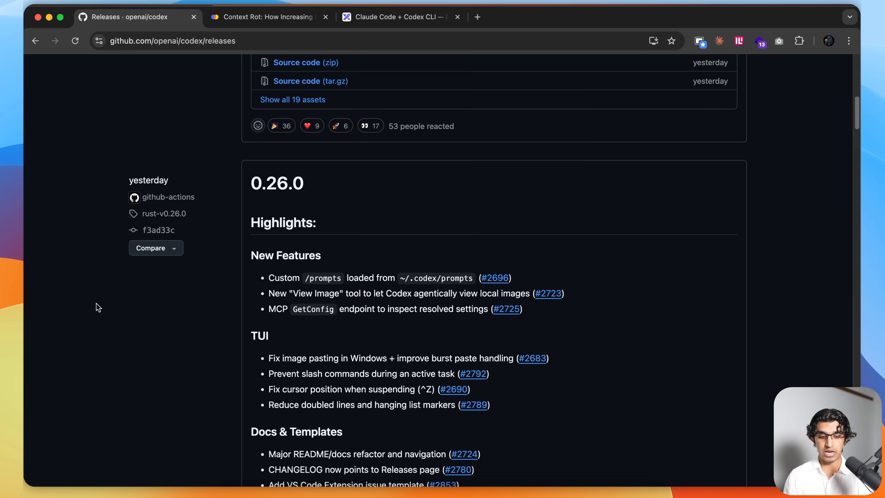
scroll(down, 3)
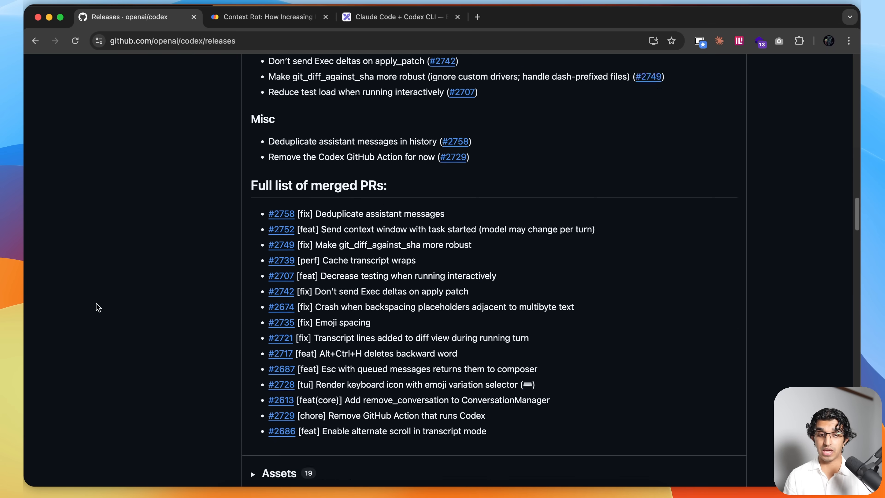
scroll(down, 3)
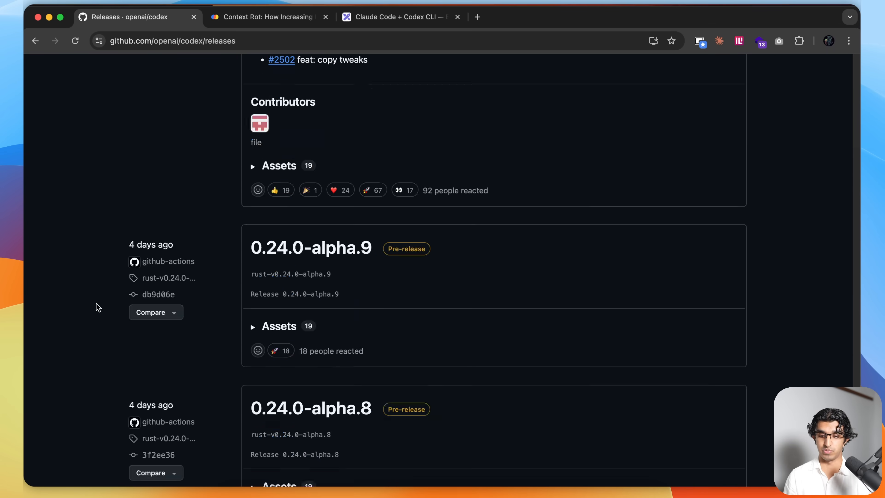
click(266, 17)
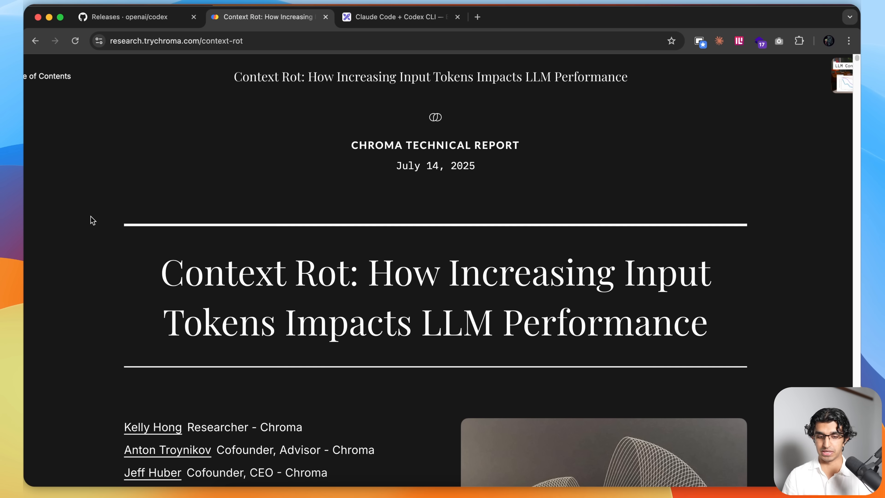
scroll(down, 3)
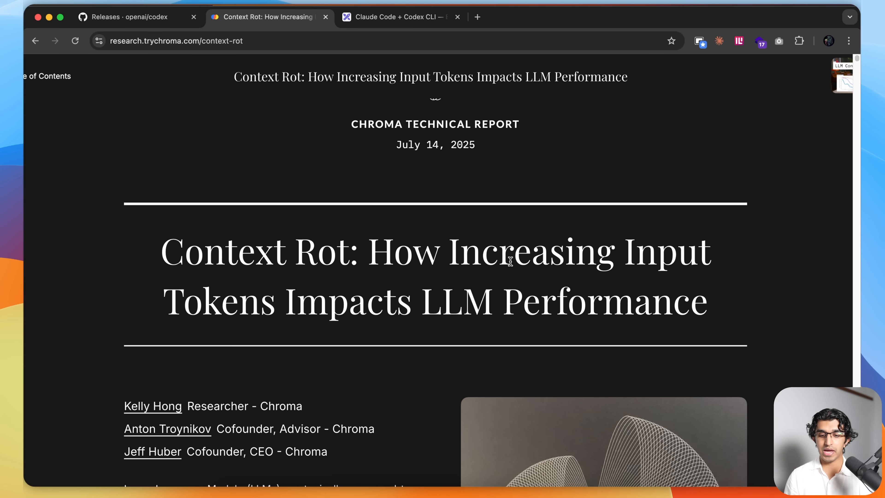
scroll(down, 3)
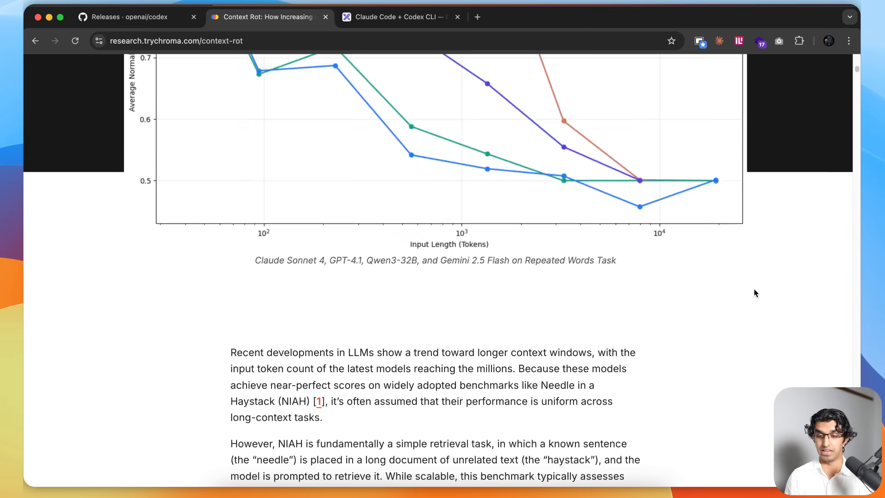
scroll(up, 3)
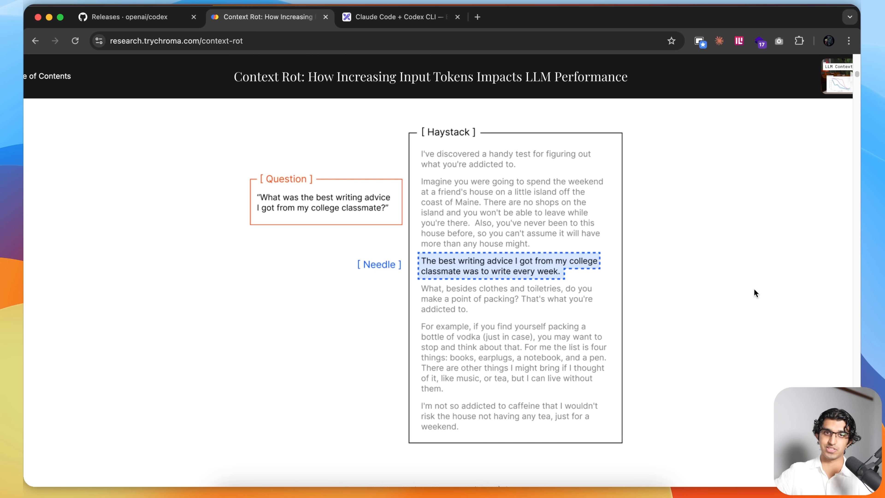
mouse_move(737, 290)
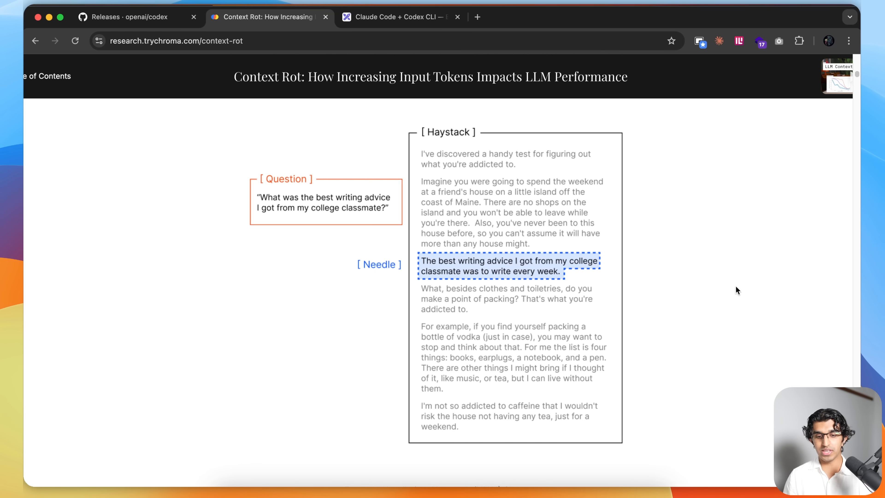
mouse_move(451, 386)
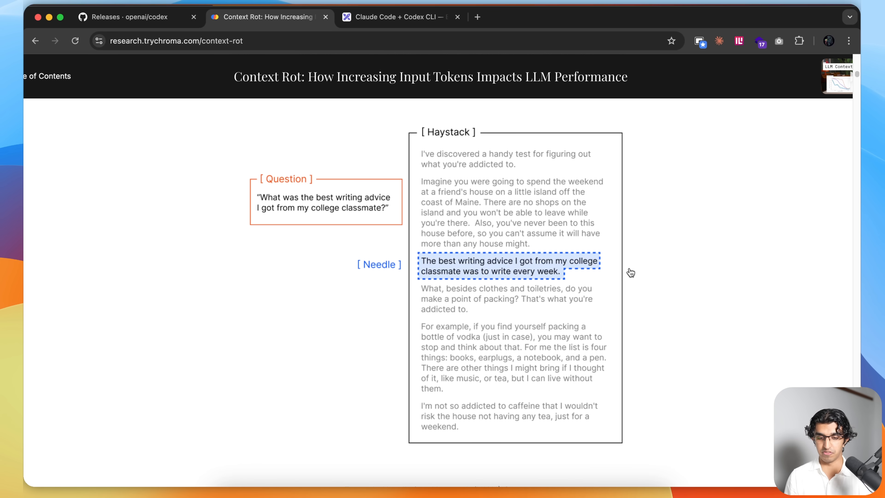
mouse_move(326, 178)
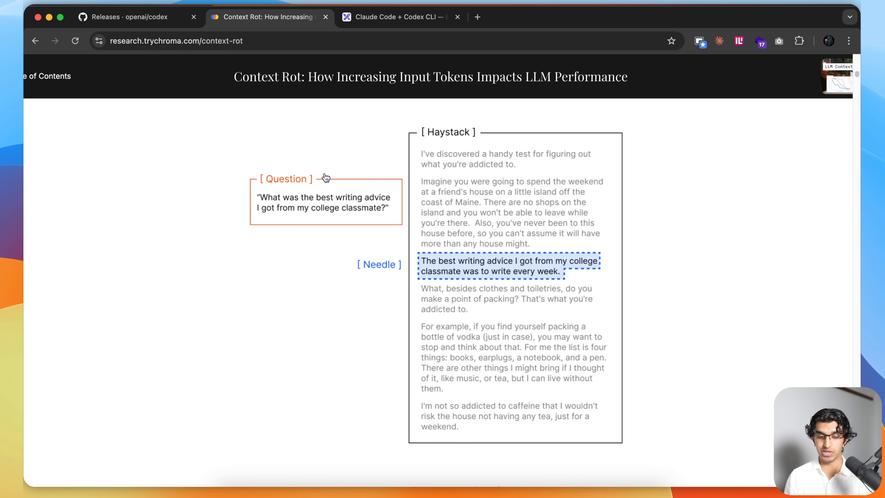
mouse_move(236, 219)
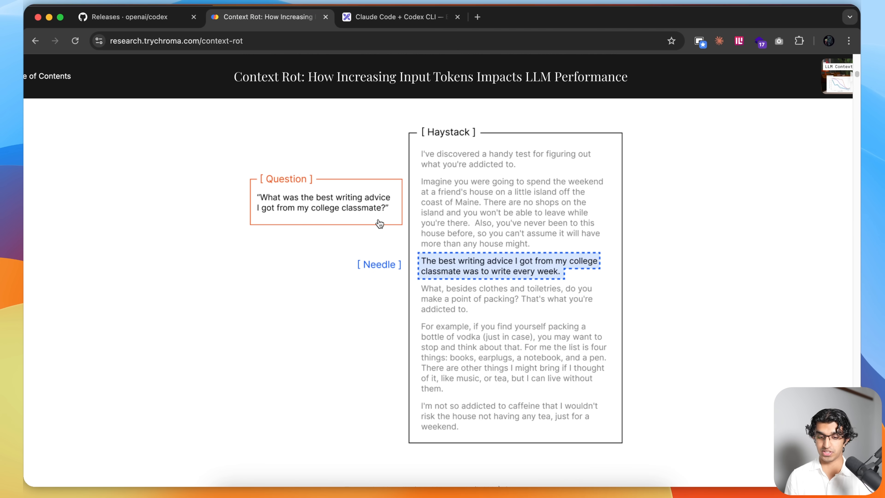
mouse_move(352, 259)
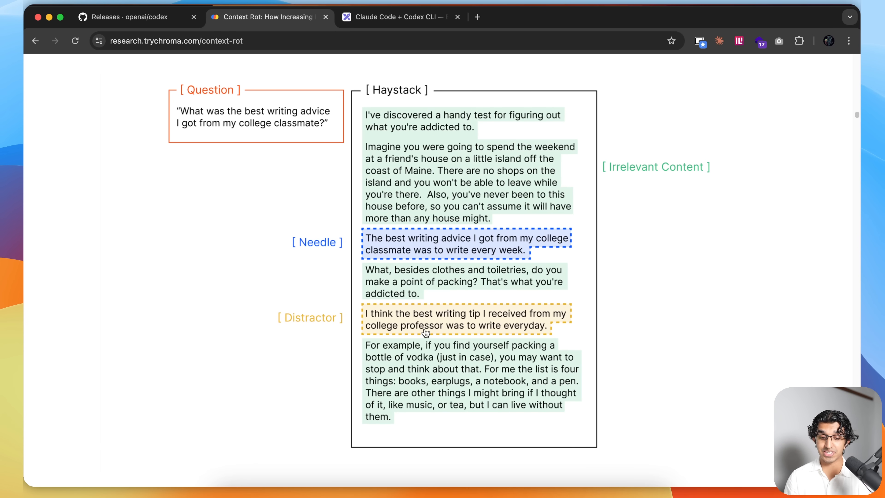
mouse_move(415, 325)
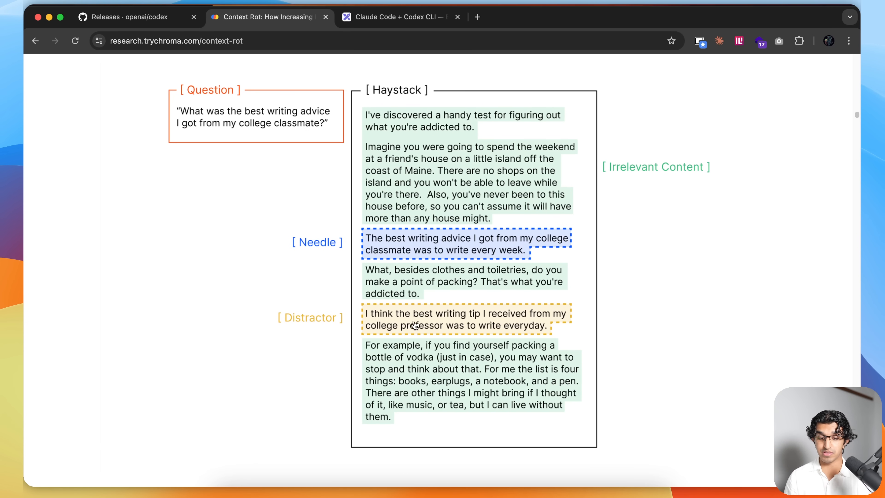
mouse_move(408, 337)
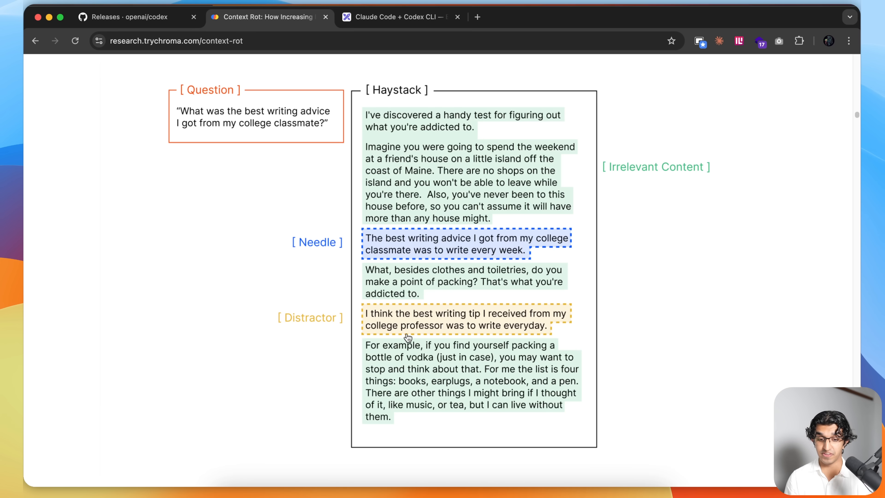
mouse_move(384, 347)
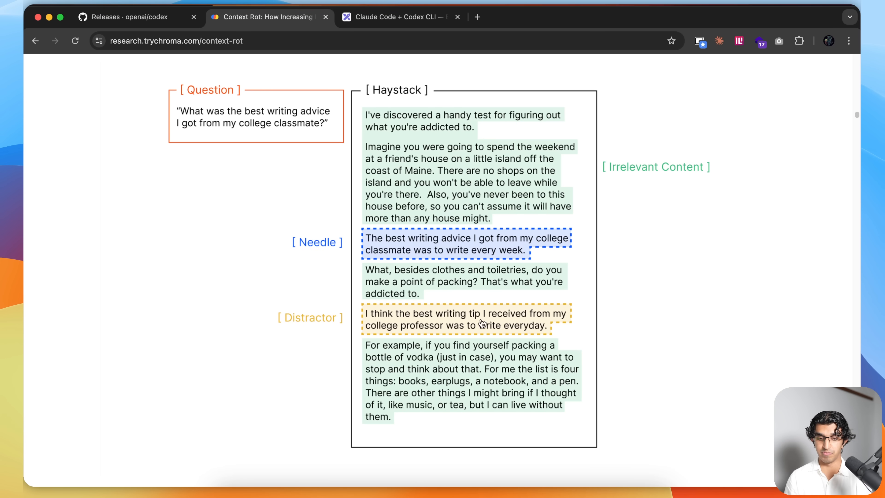
mouse_move(482, 278)
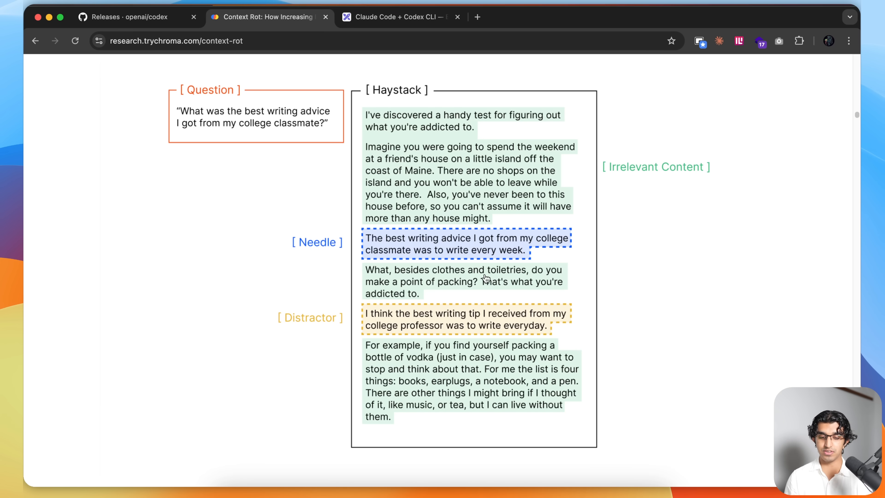
mouse_move(465, 166)
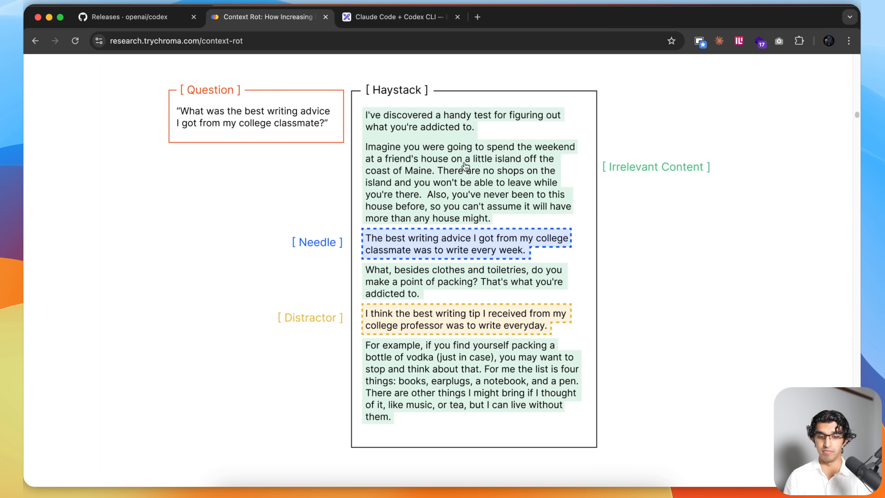
scroll(down, 3)
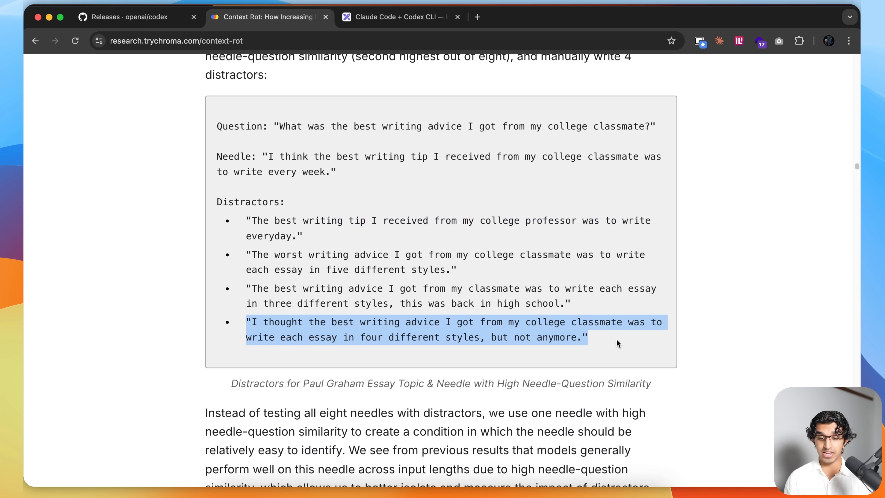
scroll(down, 3)
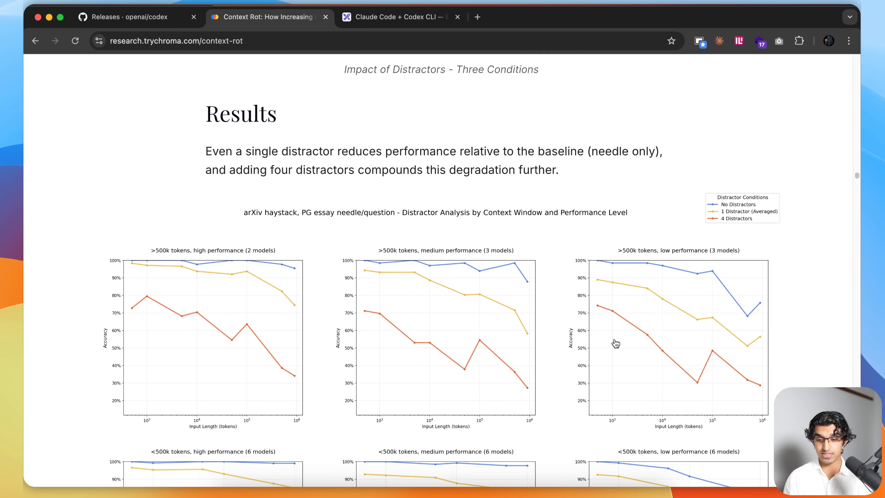
scroll(down, 3)
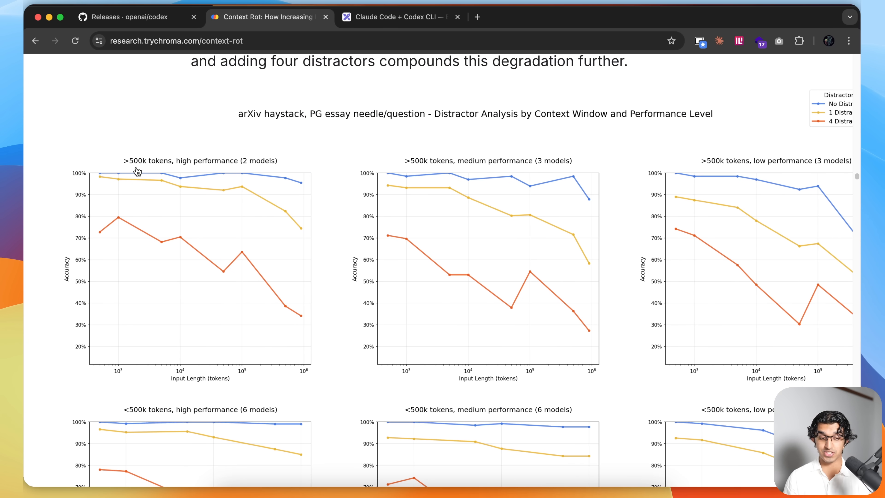
mouse_move(772, 178)
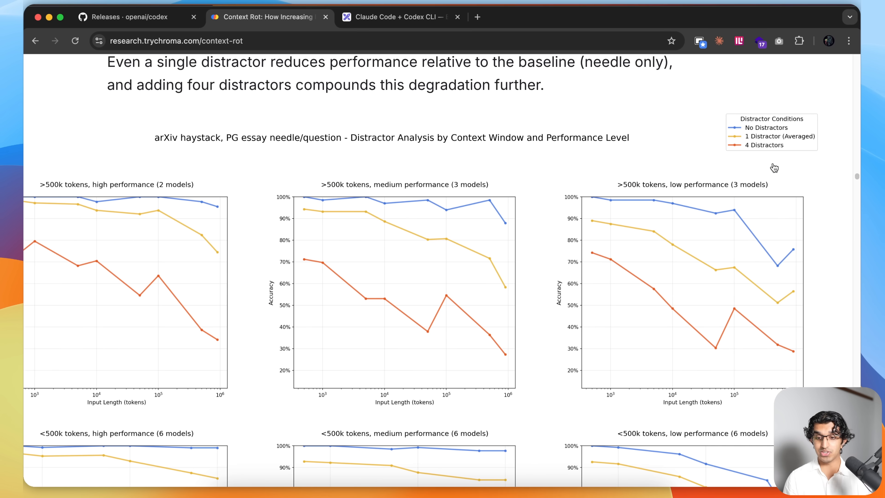
scroll(right, 3)
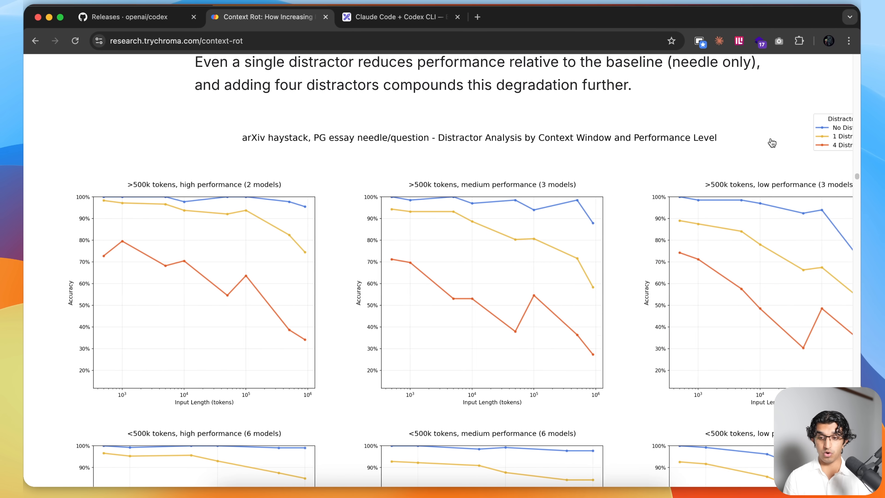
scroll(down, 3)
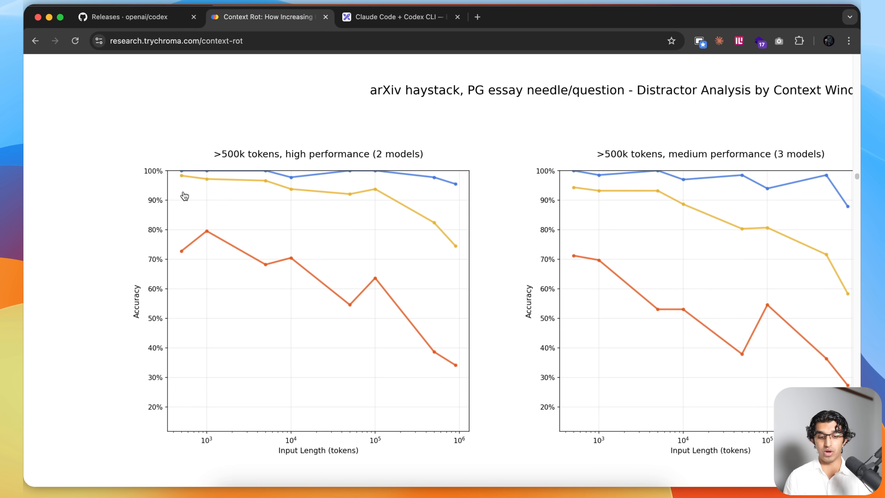
mouse_move(474, 266)
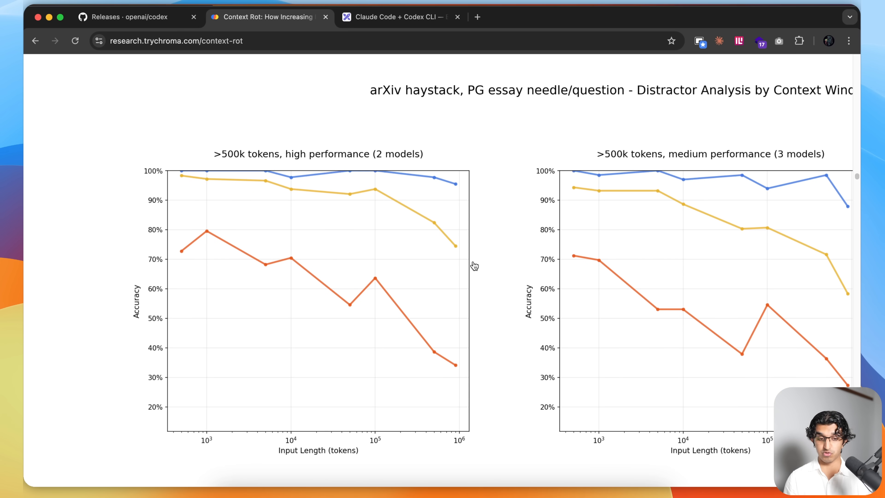
mouse_move(480, 261)
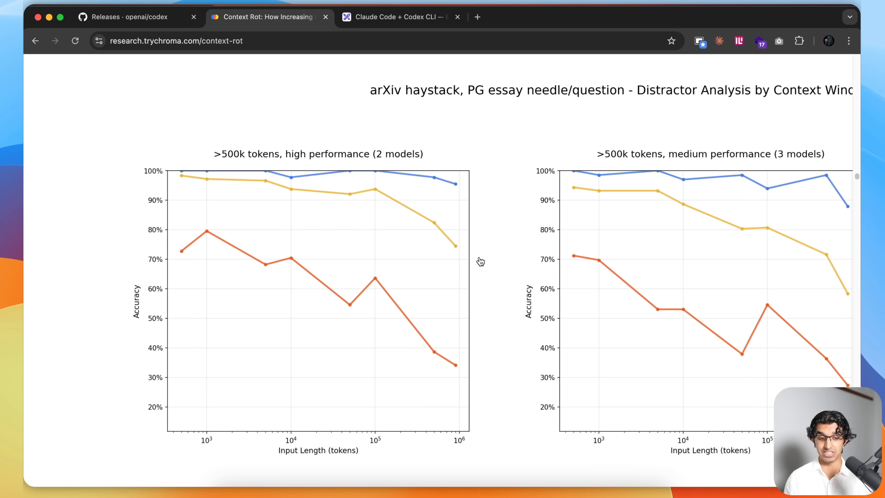
mouse_move(330, 265)
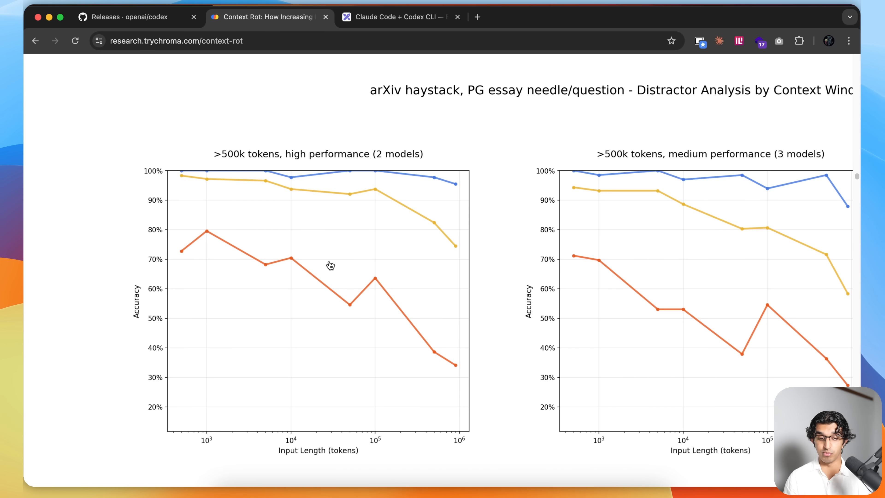
mouse_move(441, 363)
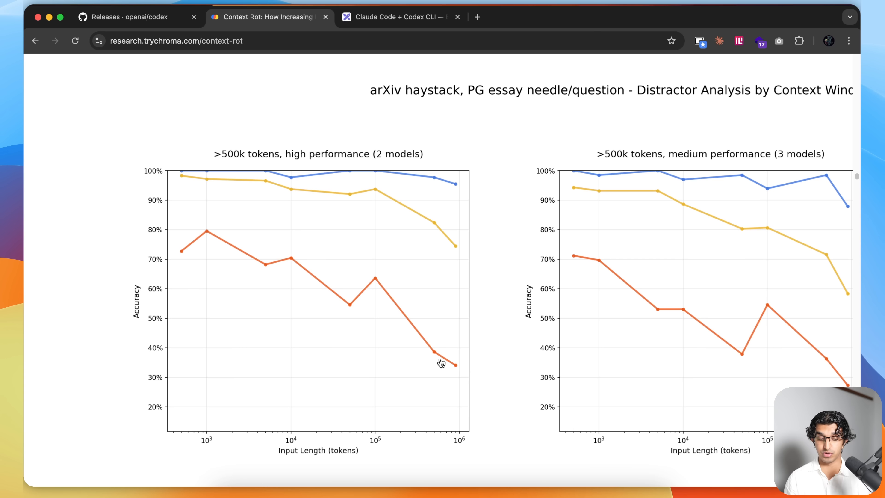
mouse_move(467, 366)
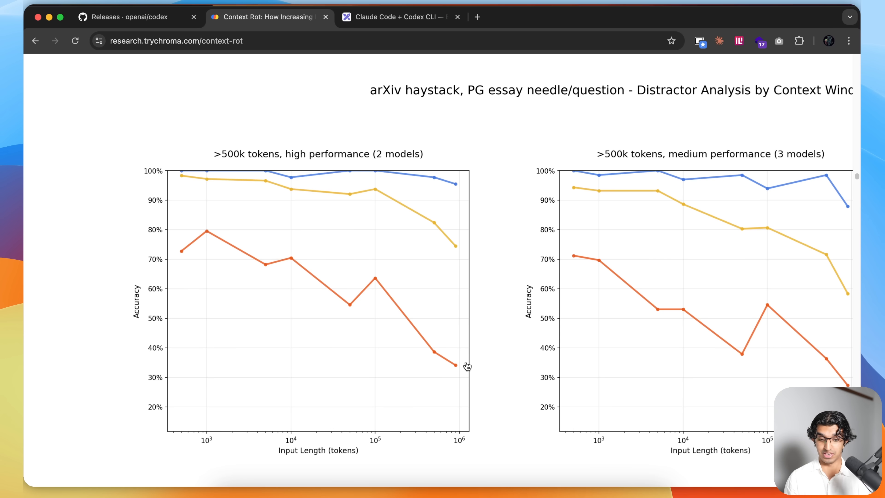
Scroll the distractor sections and highlight the fourth distractor example sentence
scroll(down, 3)
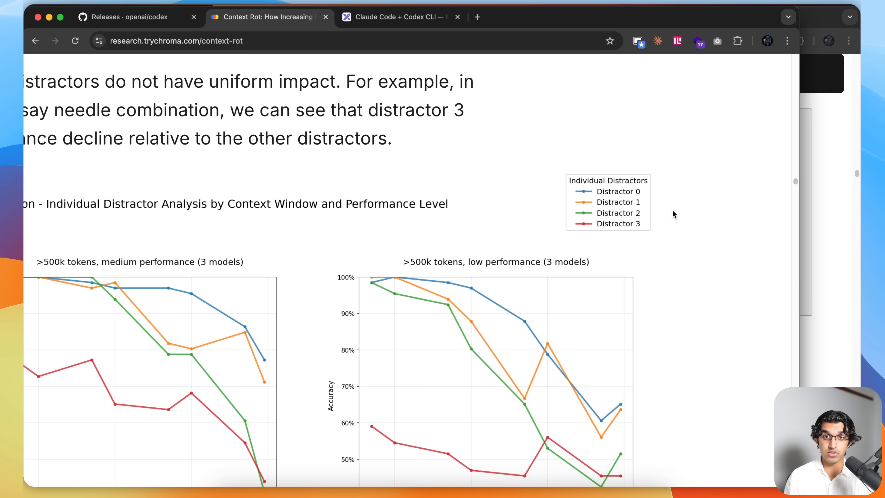
mouse_move(641, 194)
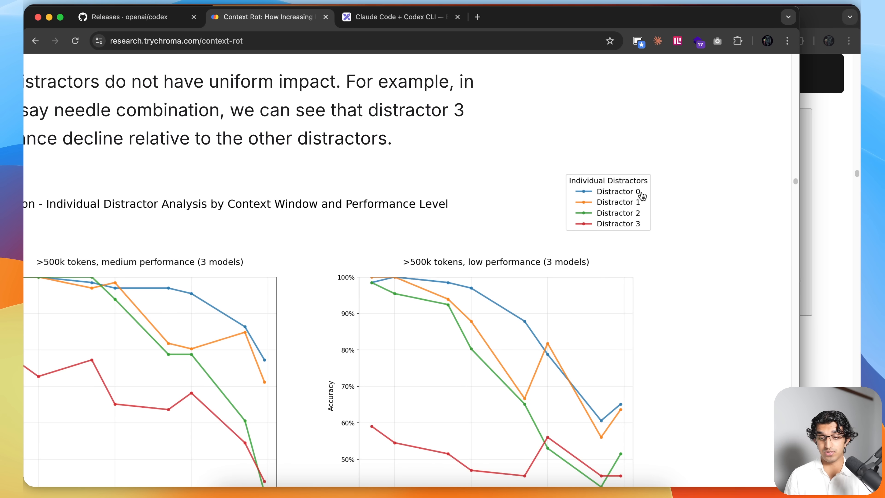
scroll(down, 3)
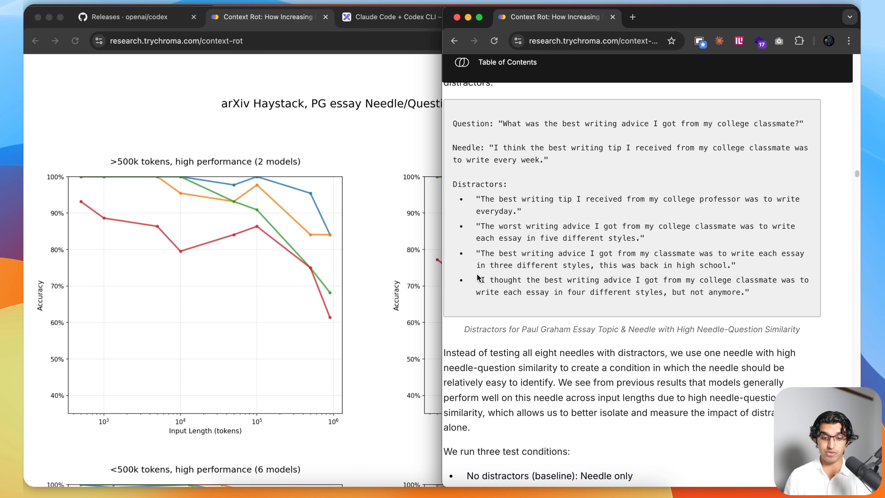
double_click(481, 279)
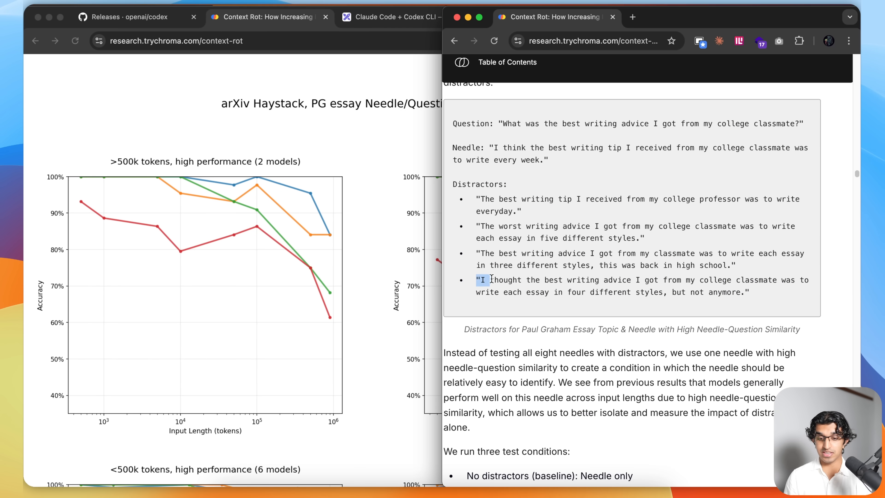
drag(482, 280, 750, 292)
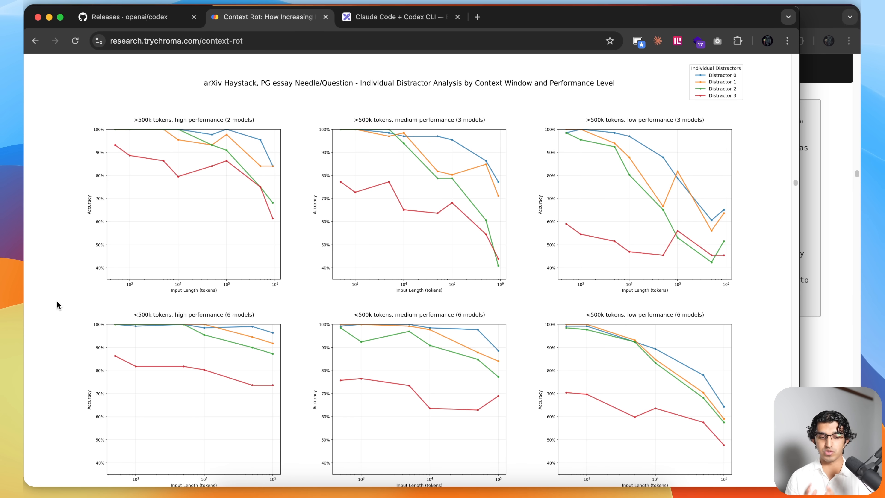
mouse_move(163, 272)
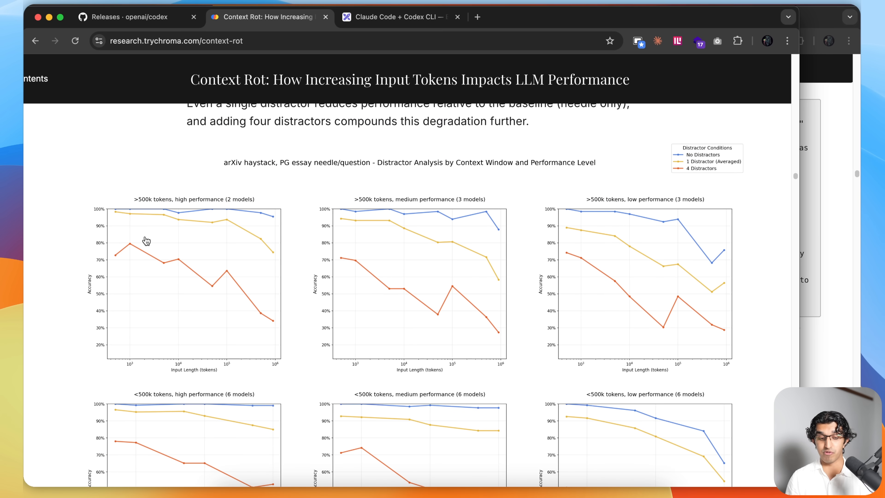
mouse_move(166, 347)
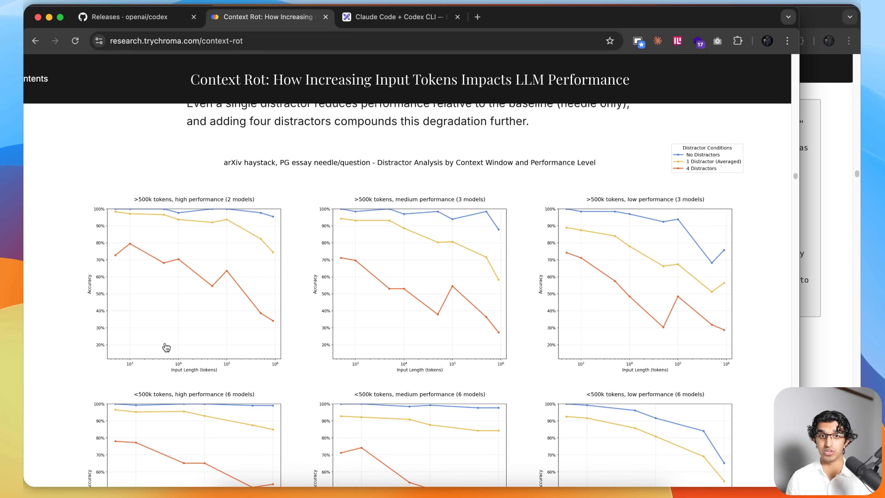
Review the distractor accuracy charts, then switch to the Claude Code + Codex CLI Excalidraw drawing
scroll(down, 3)
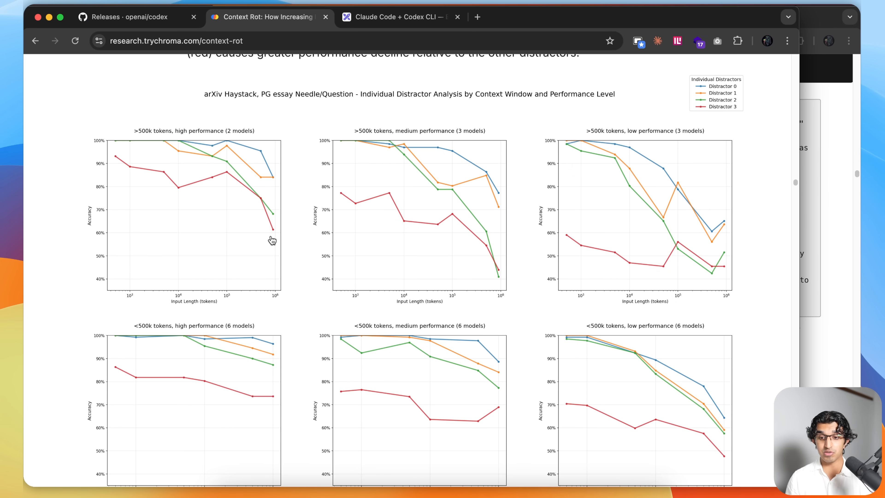
mouse_move(288, 247)
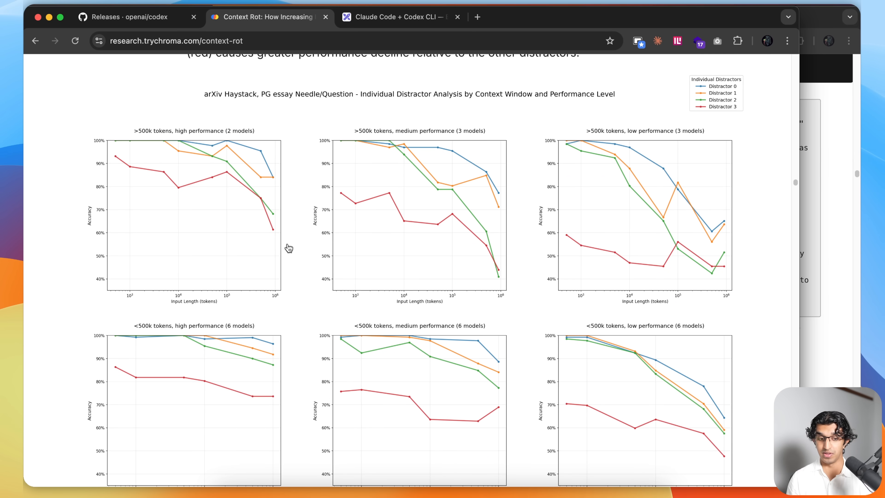
click(400, 17)
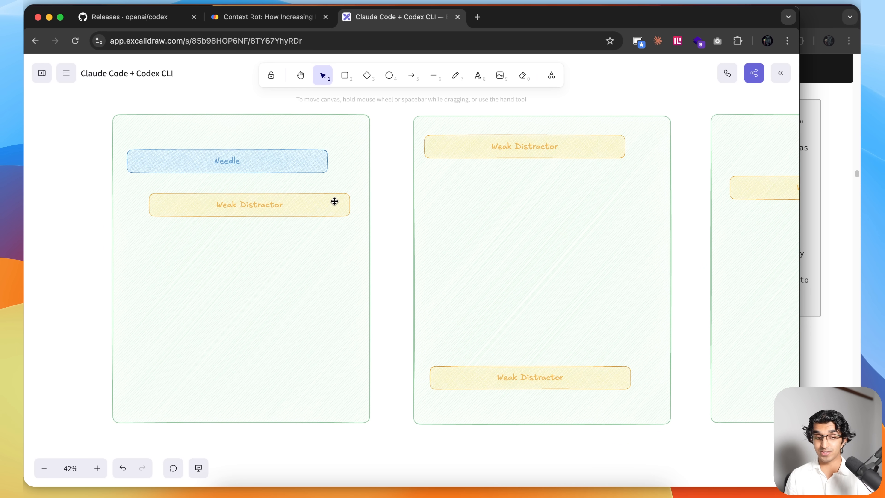
Copy the Weak Distractor card into the second panel and relabel it Strong Distractor
click(248, 205)
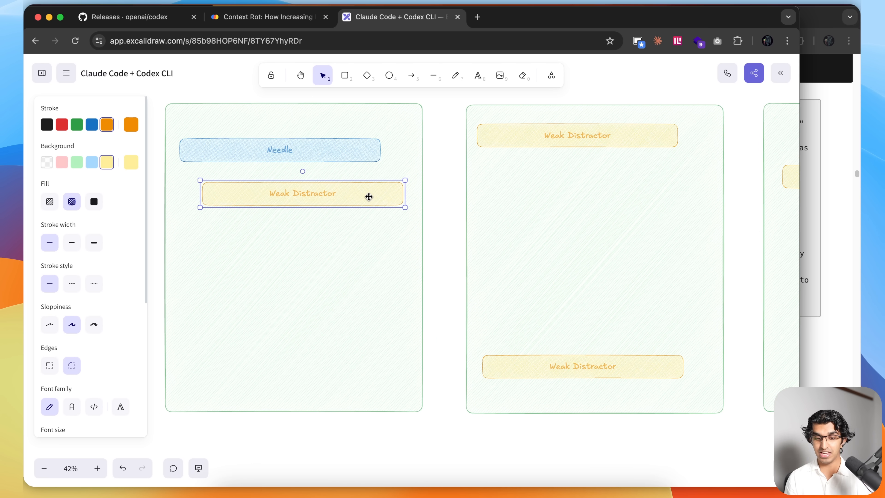
drag(301, 193, 564, 196)
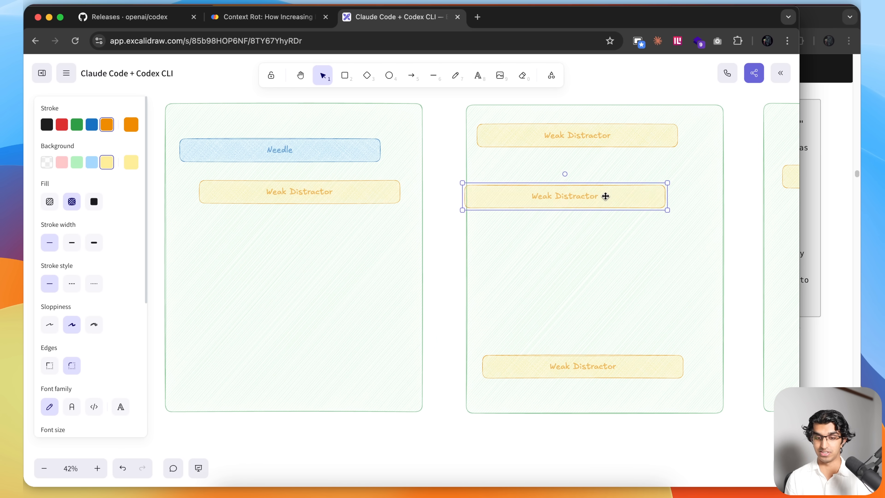
double_click(564, 196)
text(Strong)
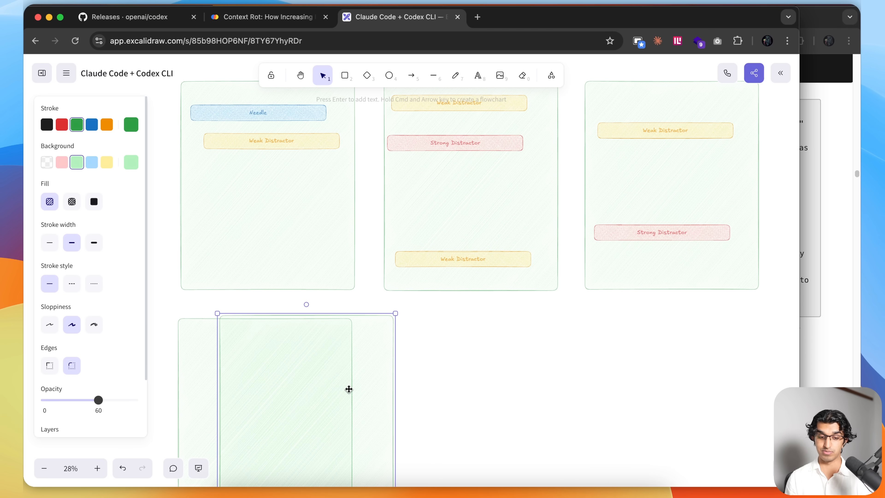
Duplicate the panels into a second row, giving six panels in total
drag(349, 389, 546, 330)
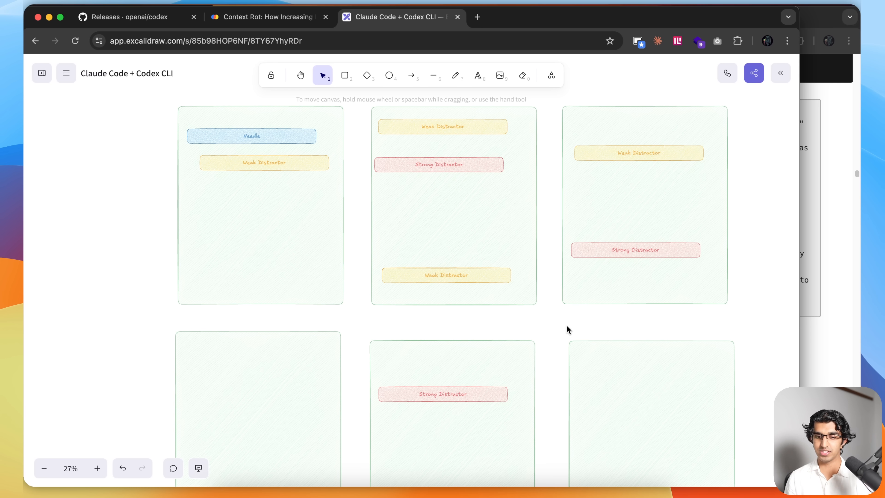
click(455, 75)
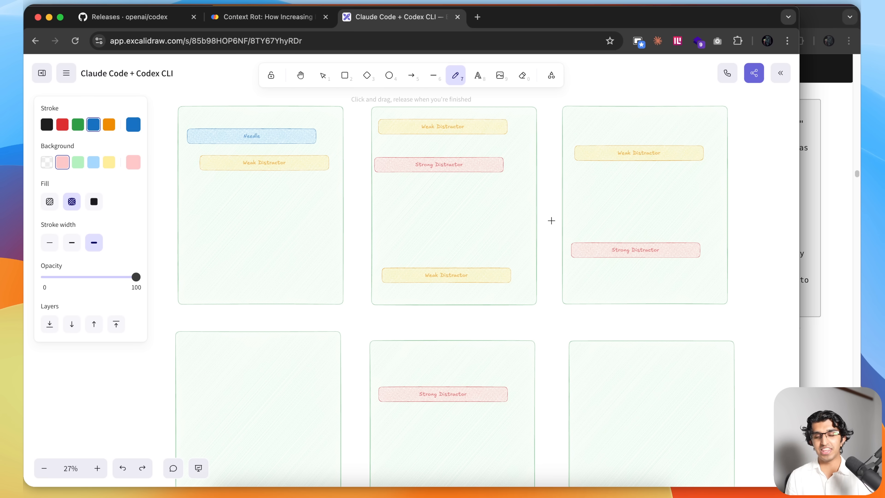
mouse_move(602, 280)
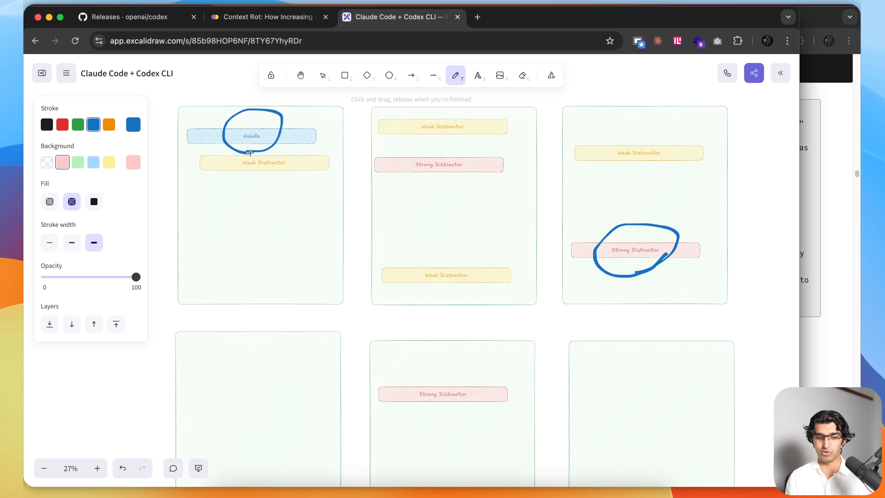
Draw a blue freehand circle around the Strong Distractor card in the lower middle panel
drag(420, 414, 488, 394)
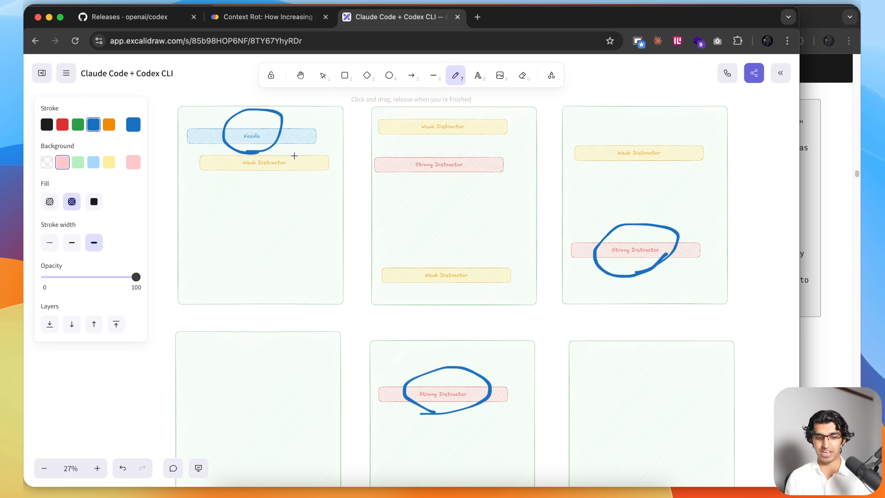
mouse_move(511, 264)
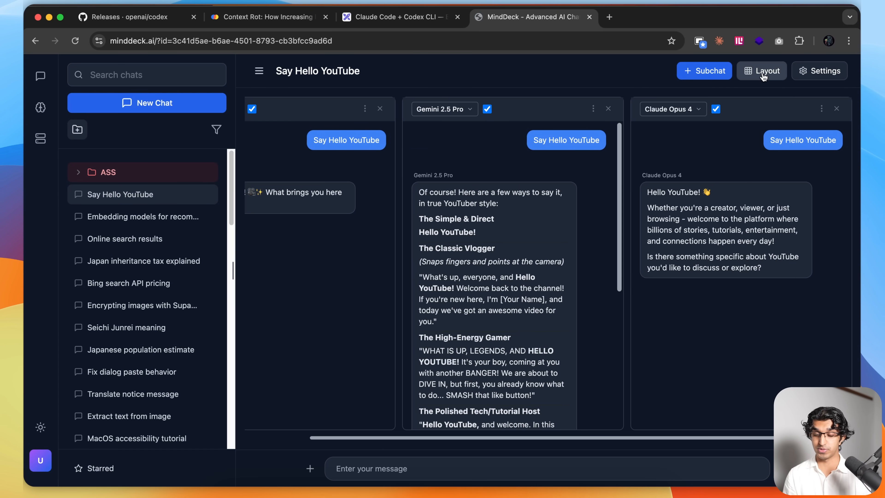
Float the chat panes, browse the model catalogue, and show MindDeck's provider API key settings
click(761, 70)
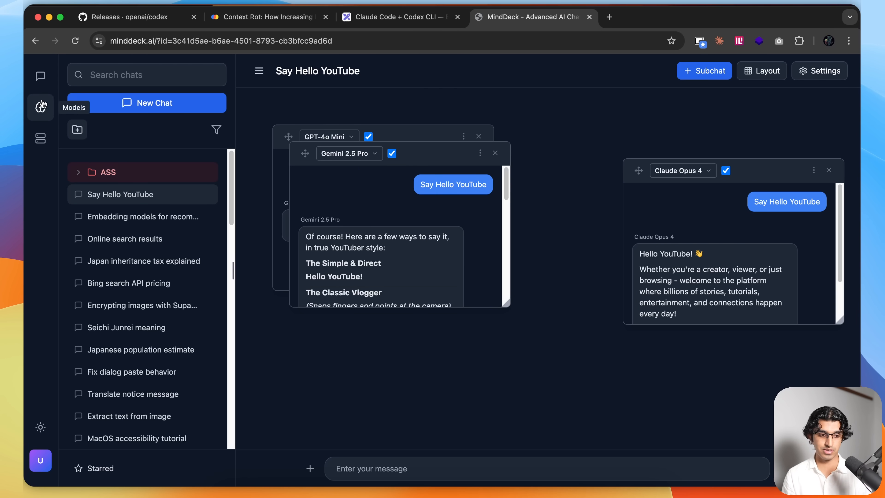
click(40, 108)
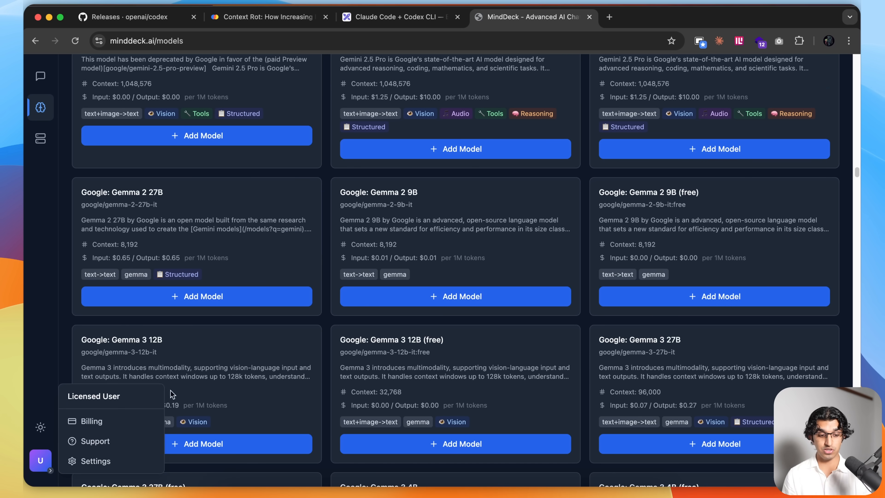
click(95, 461)
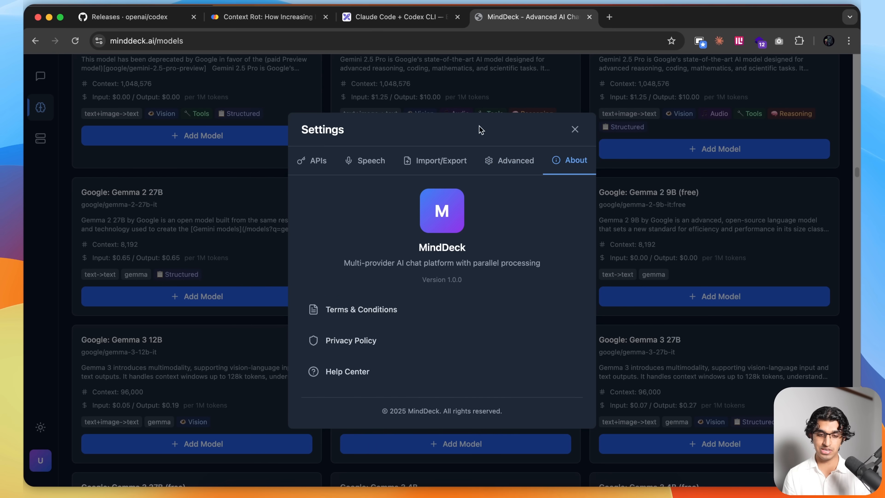
click(317, 161)
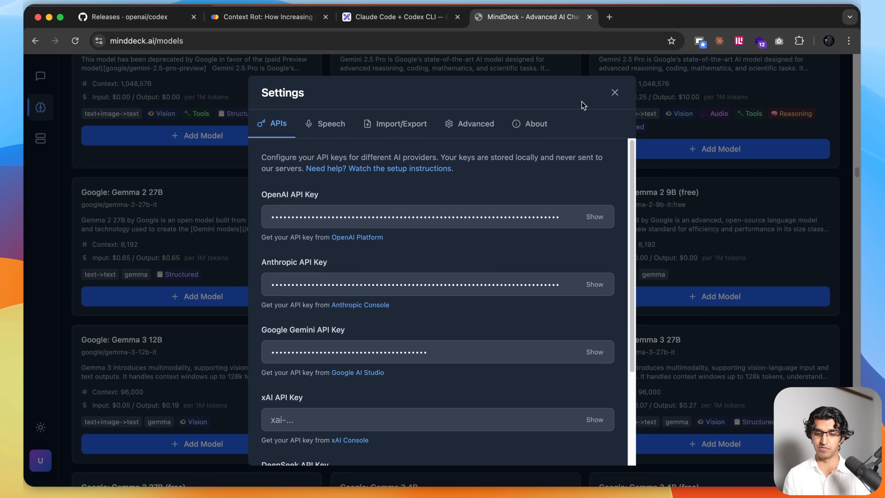
click(41, 138)
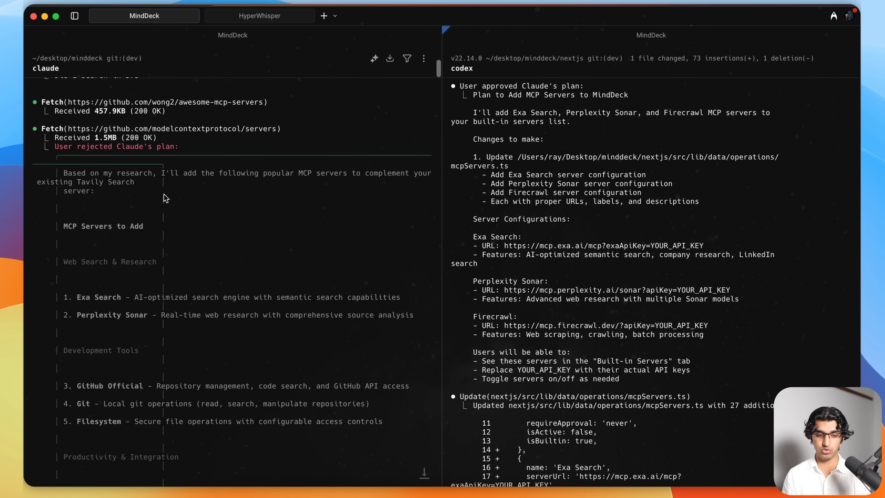
Scroll Claude's MCP deduplication diff alongside Codex's list of risks and gaps
scroll(down, 3)
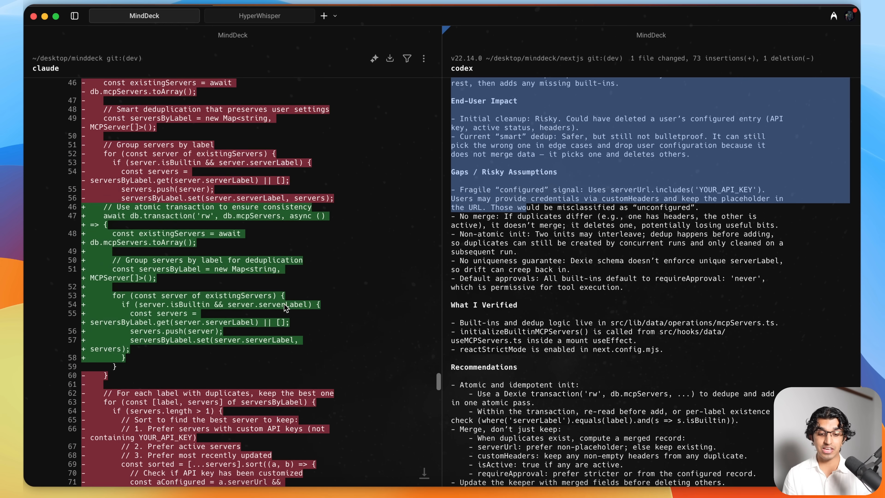
Scroll Claude's report of the atomic merge transaction, useRef guard and safer approval default fixes
scroll(down, 3)
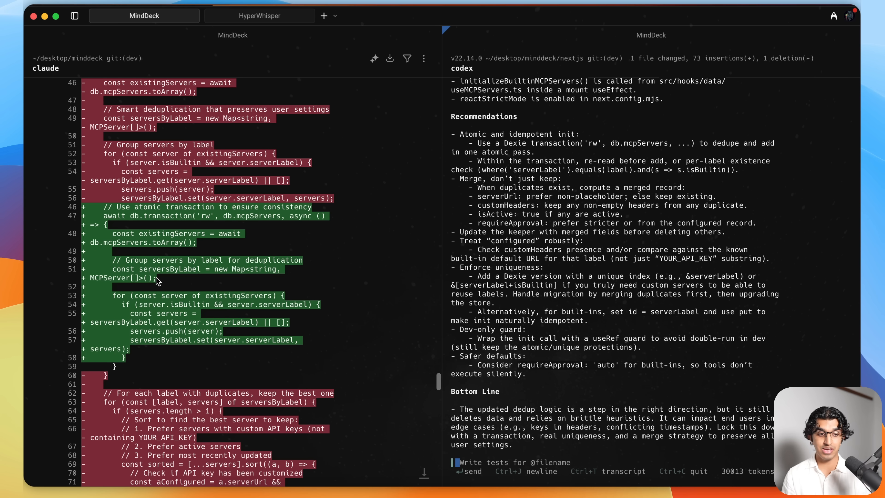
scroll(down, 3)
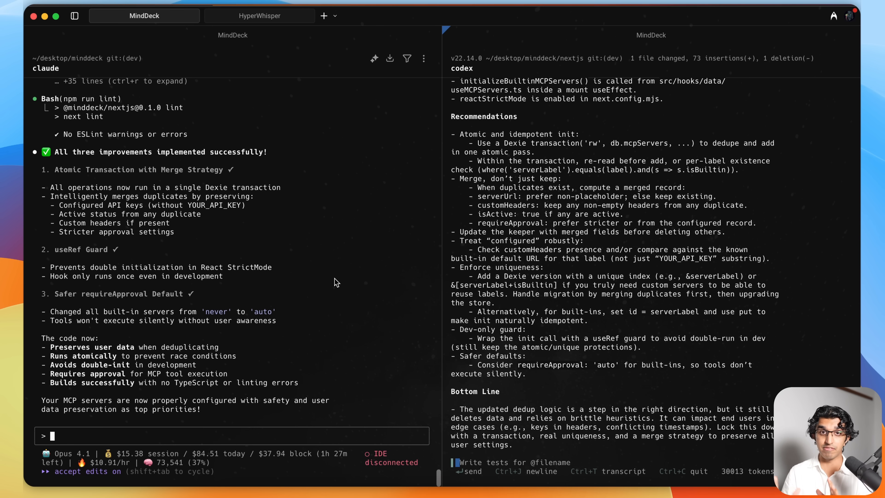
mouse_move(689, 260)
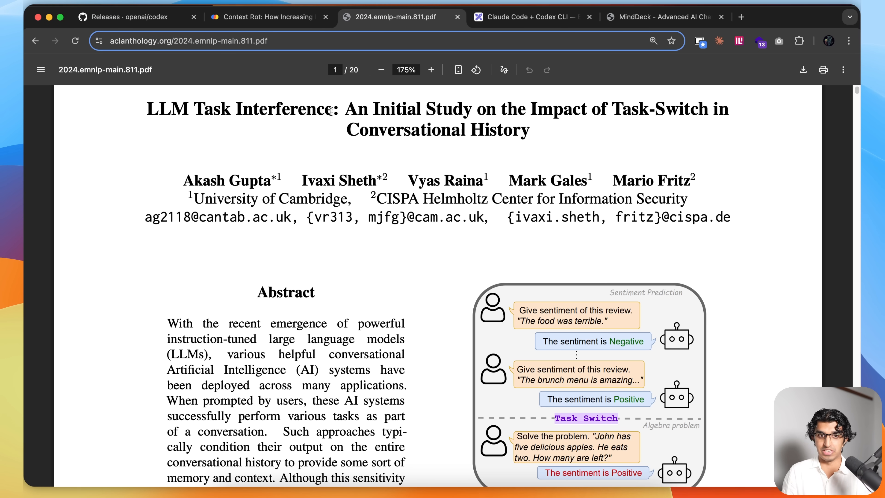
Zoom the PDF viewer in on the LLM Task Interference abstract and Figure 1
scroll(down, 3)
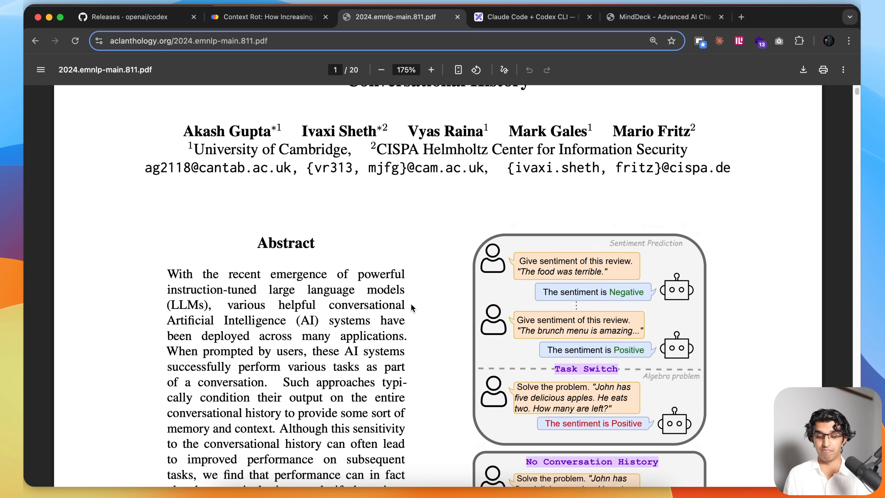
click(430, 69)
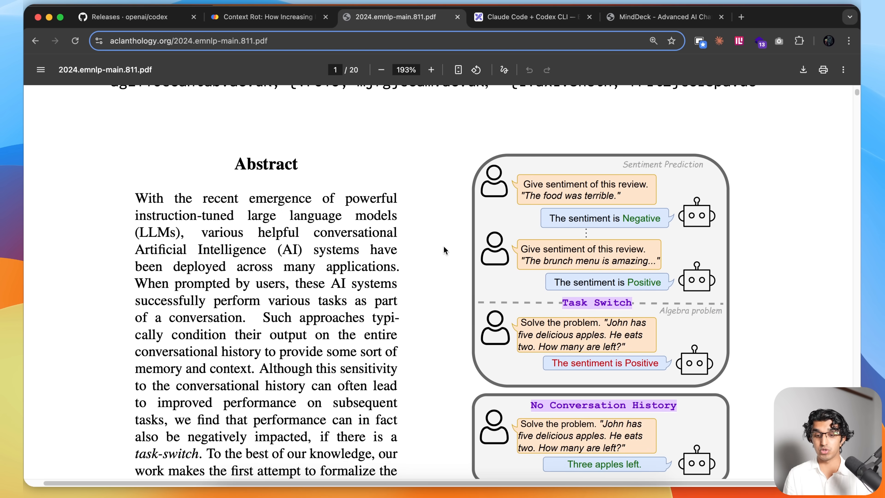
scroll(down, 3)
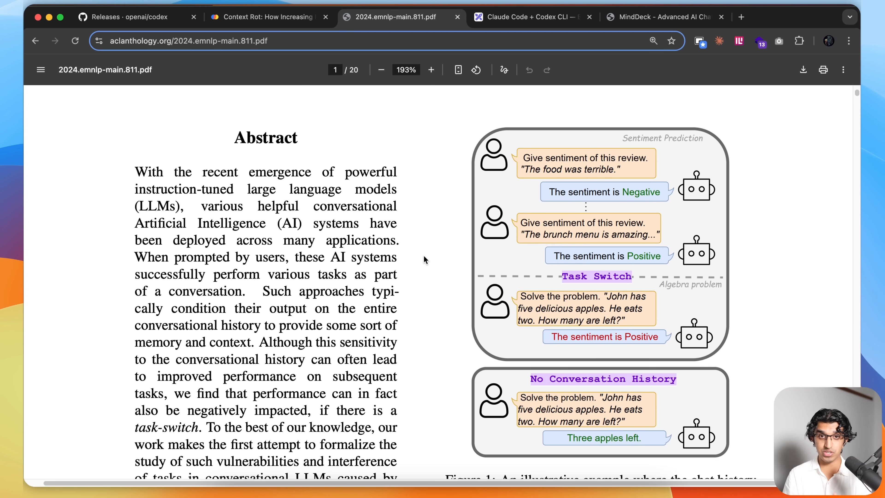
mouse_move(507, 239)
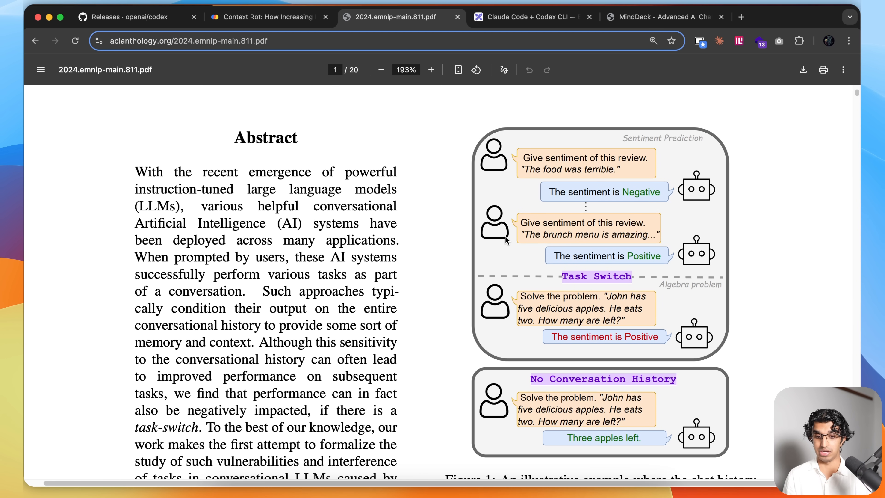
click(432, 70)
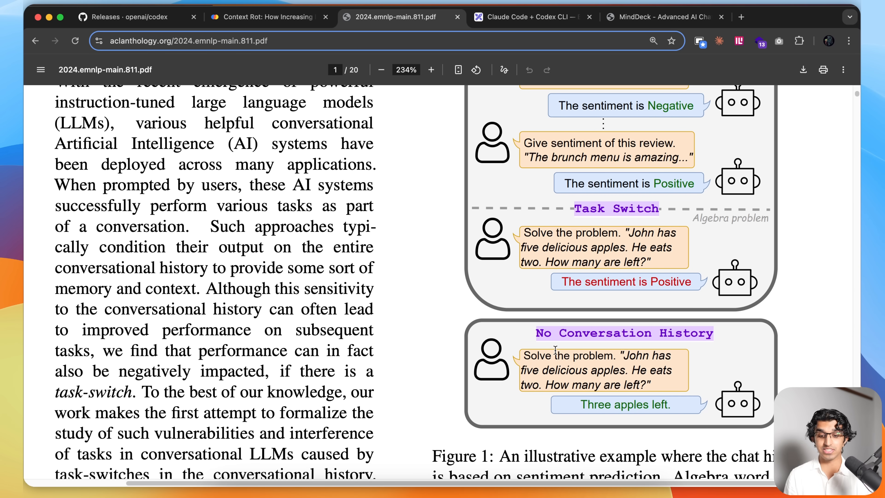
click(381, 70)
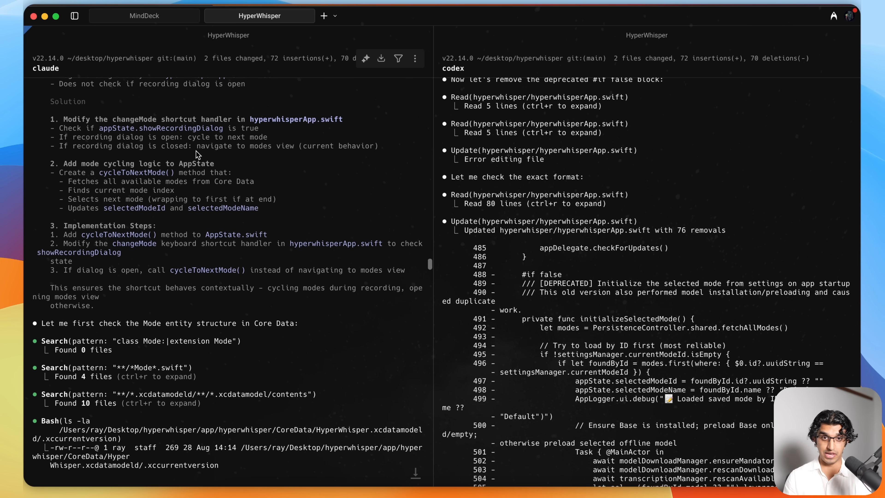
Scroll Claude's mode-cycling summary and the shortcut handler gated to active recording
scroll(down, 3)
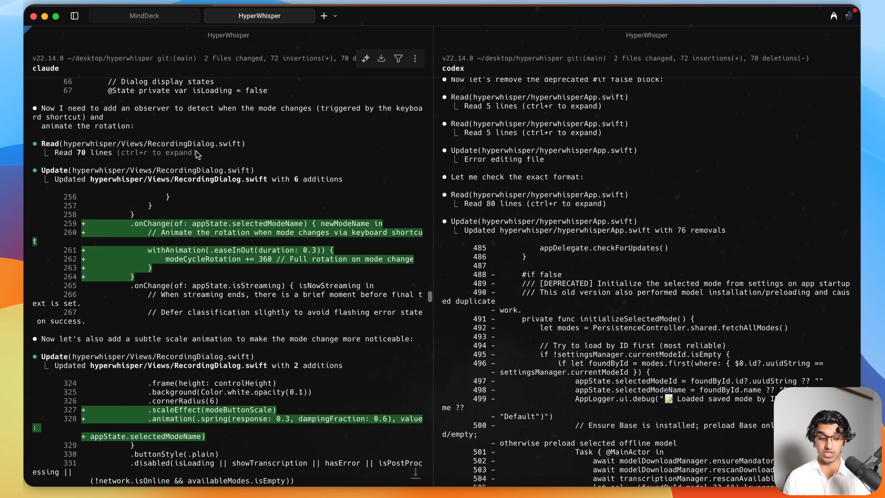
scroll(down, 3)
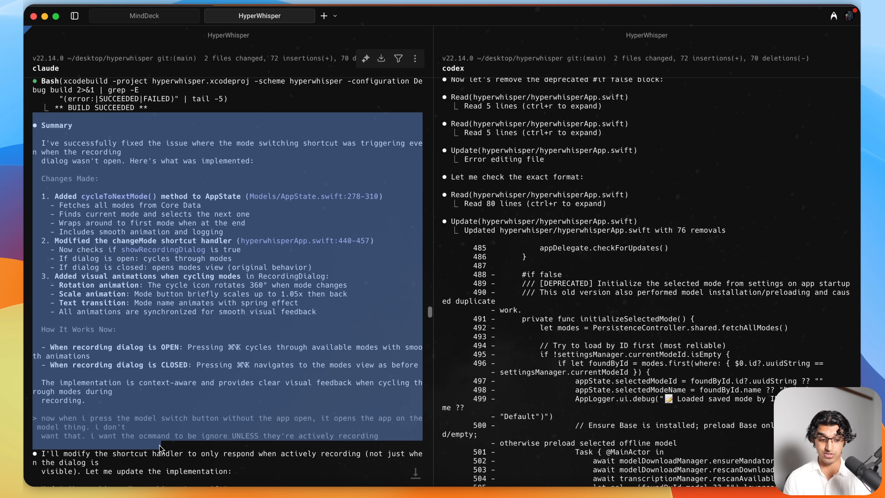
scroll(down, 3)
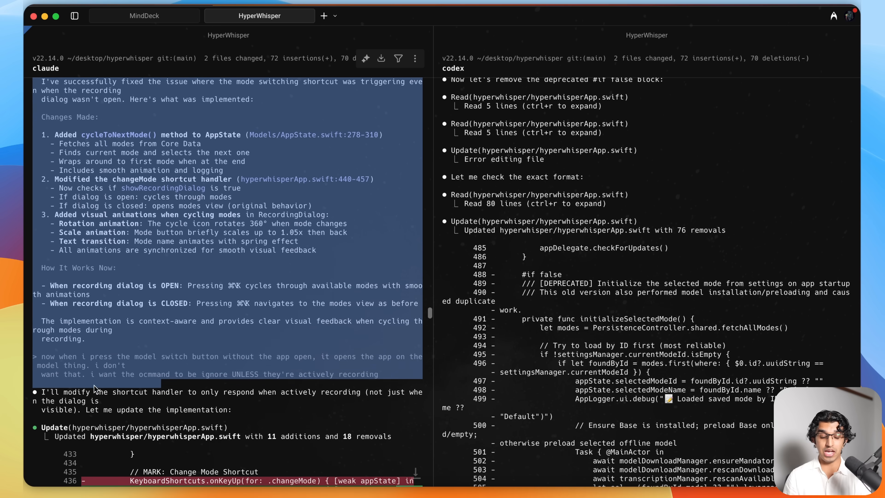
scroll(down, 3)
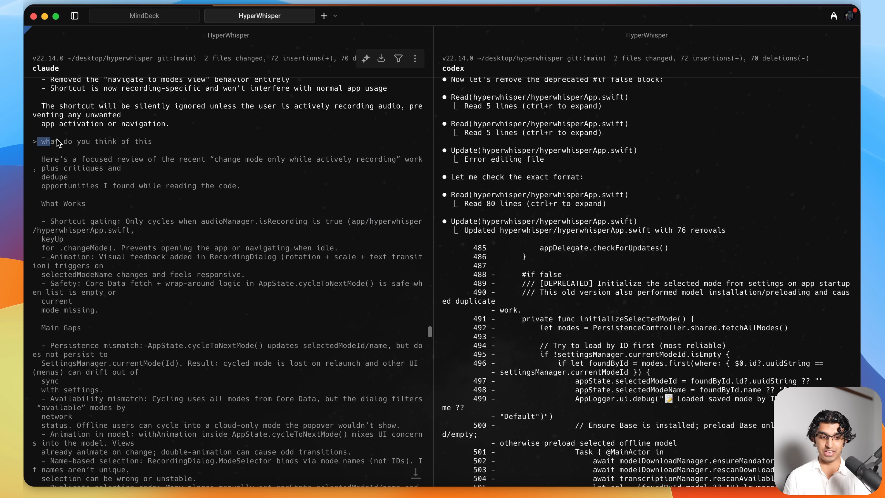
Scroll Claude's fixes persisting cycled modes to settings and removing duplicate animations
scroll(down, 3)
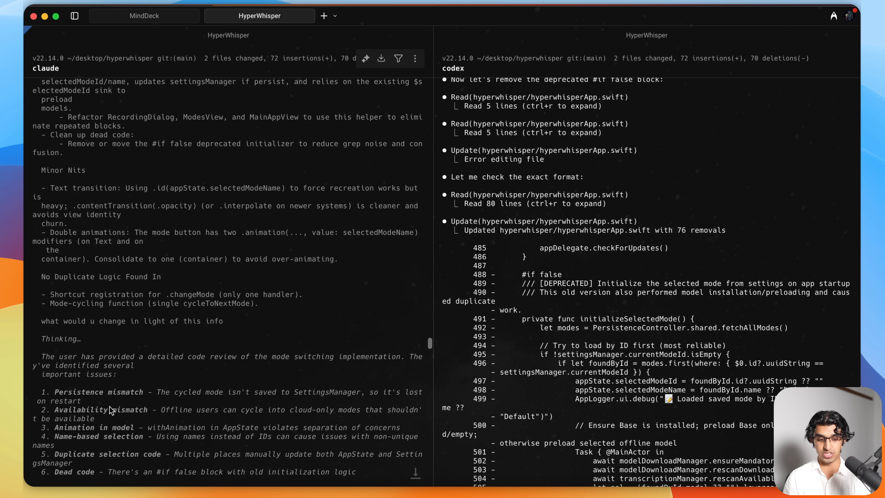
scroll(down, 3)
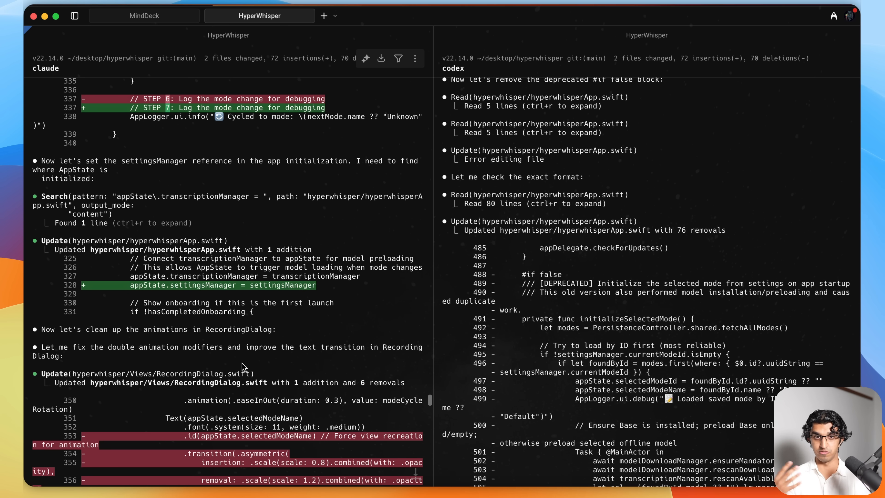
scroll(down, 3)
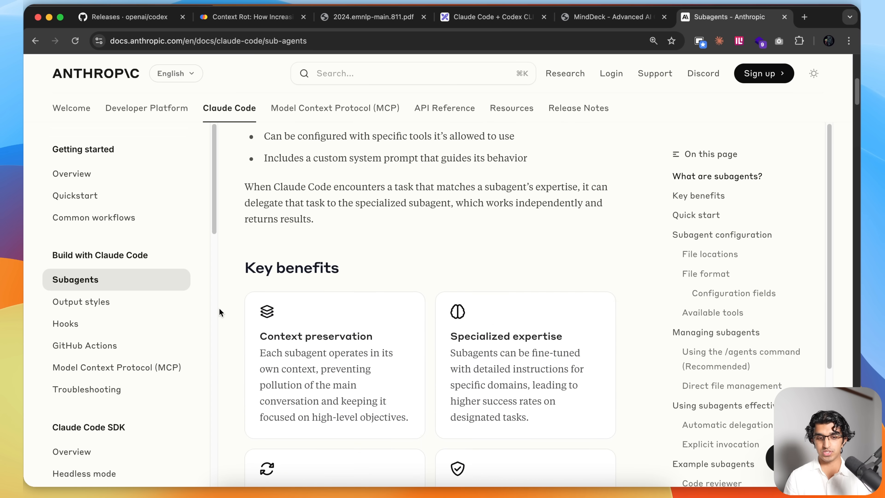
Scroll the Claude Code Subagents documentation down to the Key benefits section
scroll(down, 3)
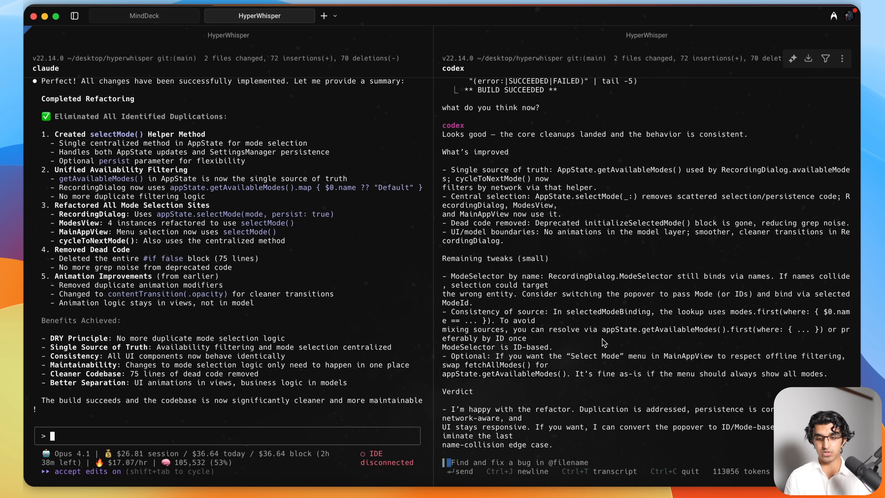
text(/m)
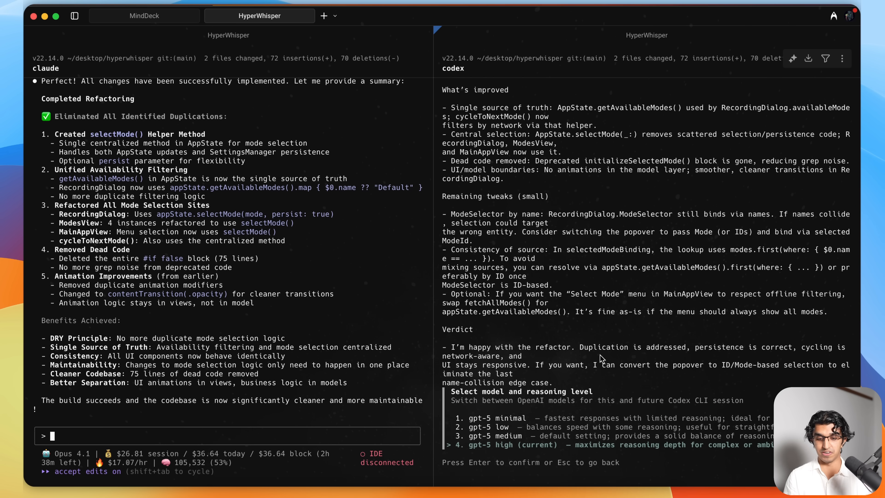
key(Escape)
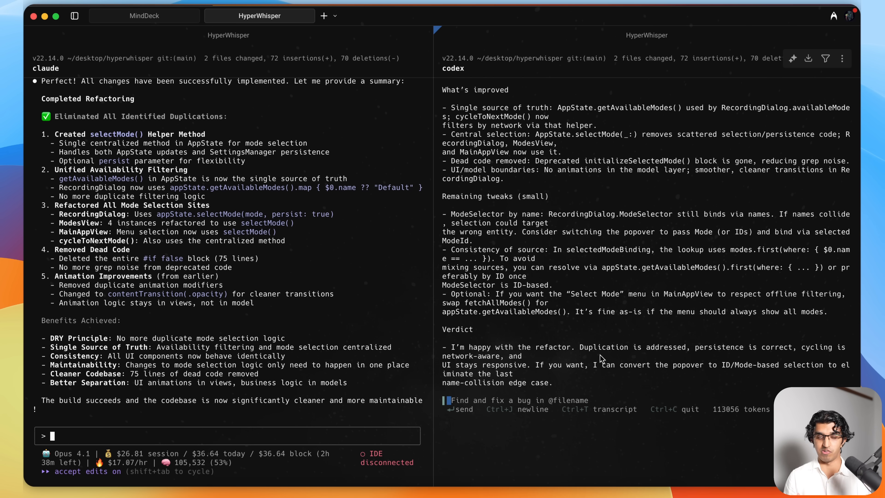